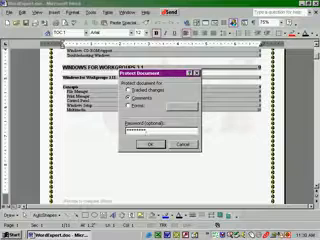
- Enter a password to protect the document so only comments can be added
type("password")
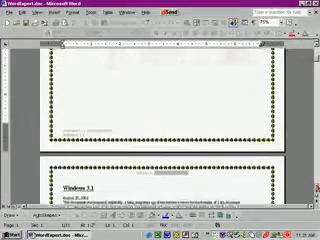
scroll("down", 3)
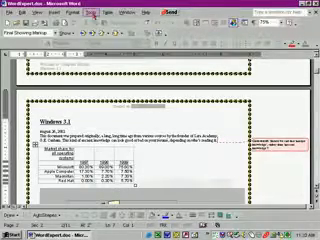
- Open the Tools menu to reach the document protection and review commands
left_click(107, 17)
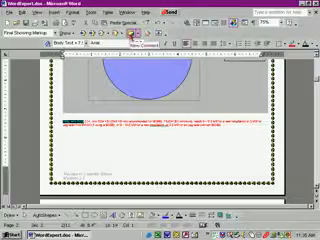
- Scroll down to the red tracked paragraph below the semicircle chart
scroll("down", 3)
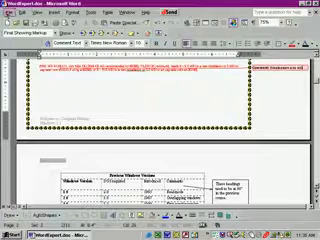
left_click(16, 18)
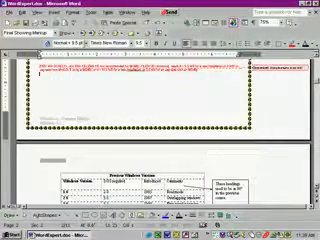
- Close WordExpert.doc, choosing not to save the changes
left_click(8, 12)
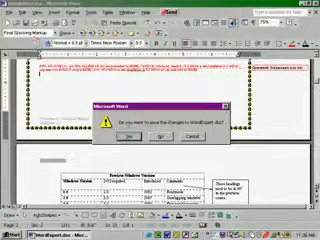
left_click(170, 135)
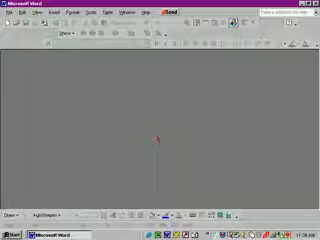